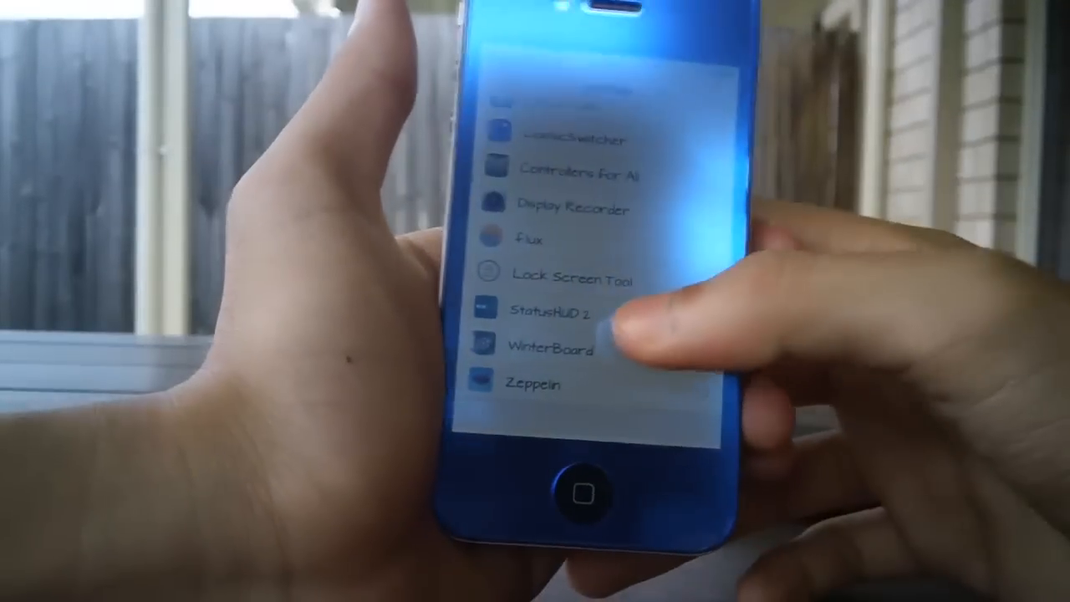
# Step: Open the StatusHUD 2 preferences page from the tweak list in Settings
pyautogui.click(552, 311)
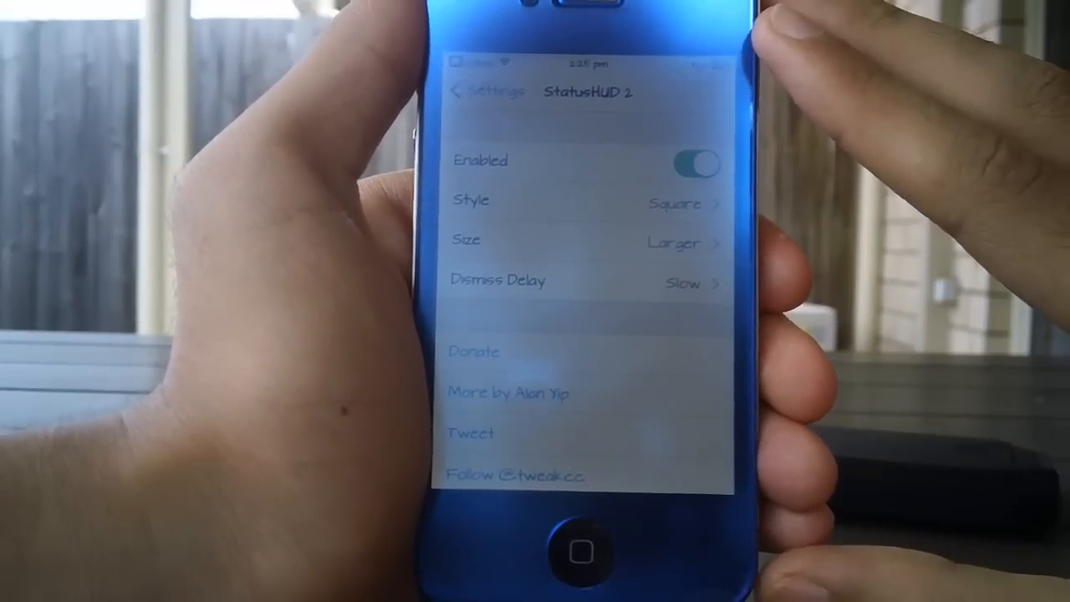
# Step: Open the StatusHUD 2 Style picker showing Square and Circle options
pyautogui.click(694, 162)
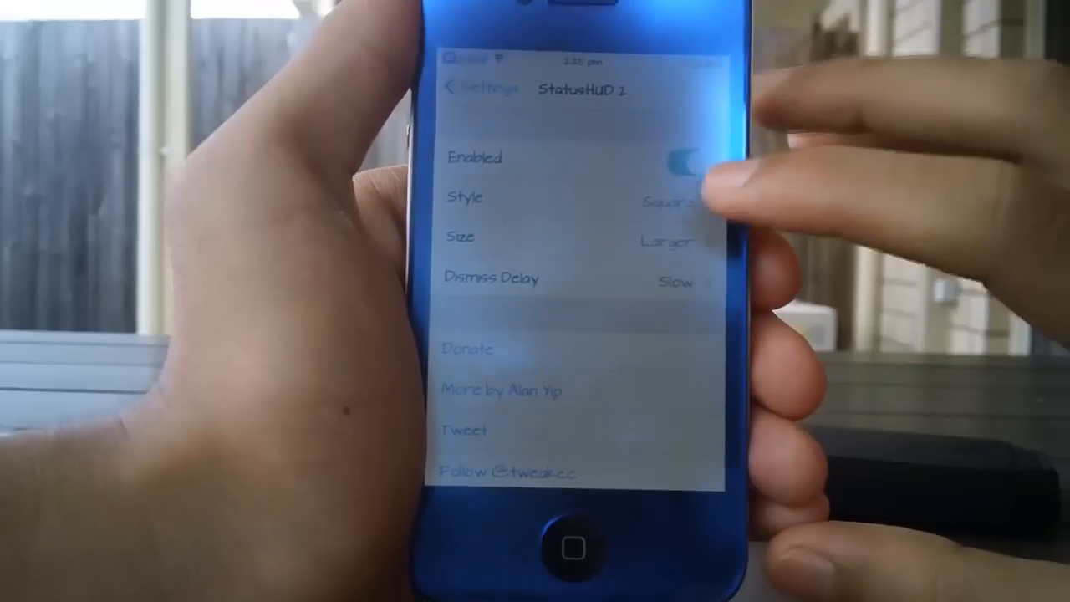
pyautogui.click(465, 198)
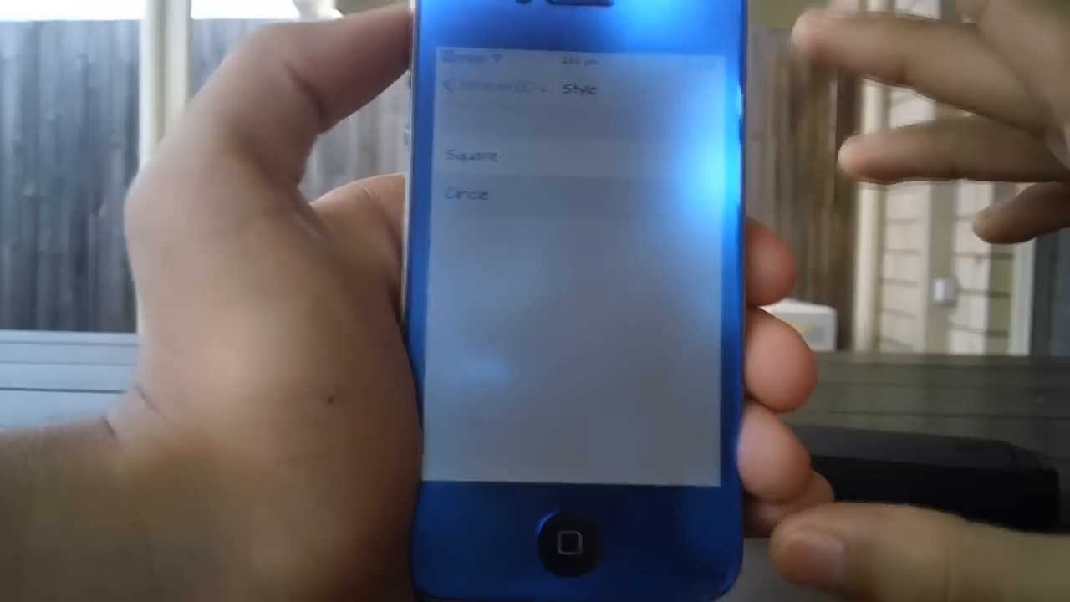